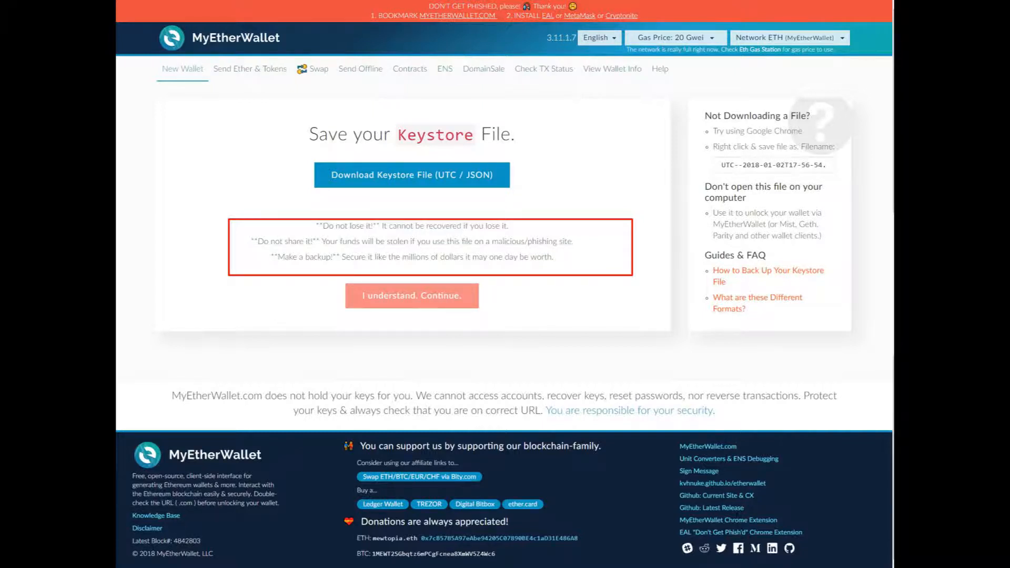
# - Download the new wallet's UTC / JSON keystore file
pyautogui.click(411, 295)
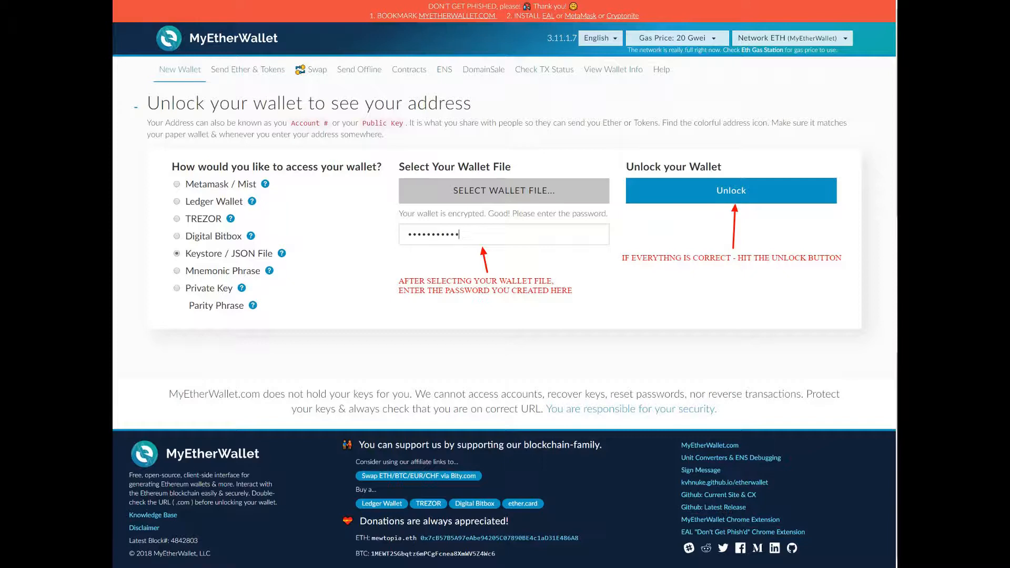
# - Unlock the wallet and open its address on etherscan.io from Transaction History
pyautogui.click(731, 190)
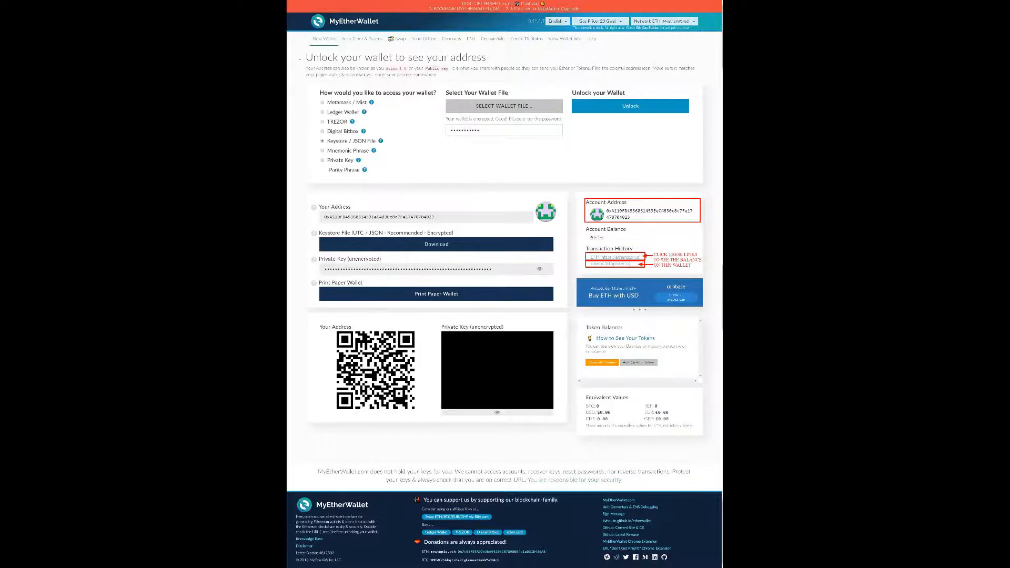
pyautogui.click(614, 256)
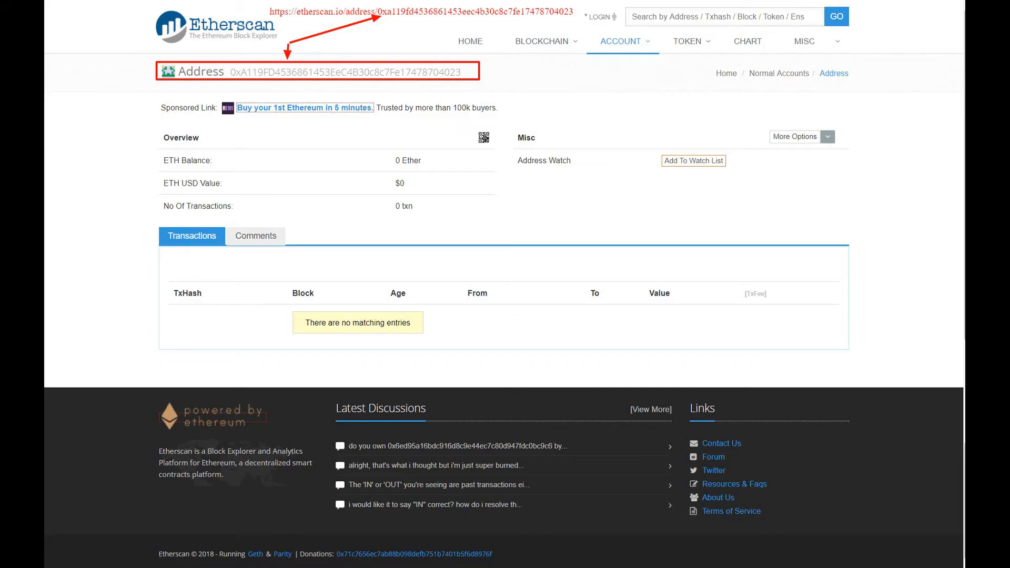